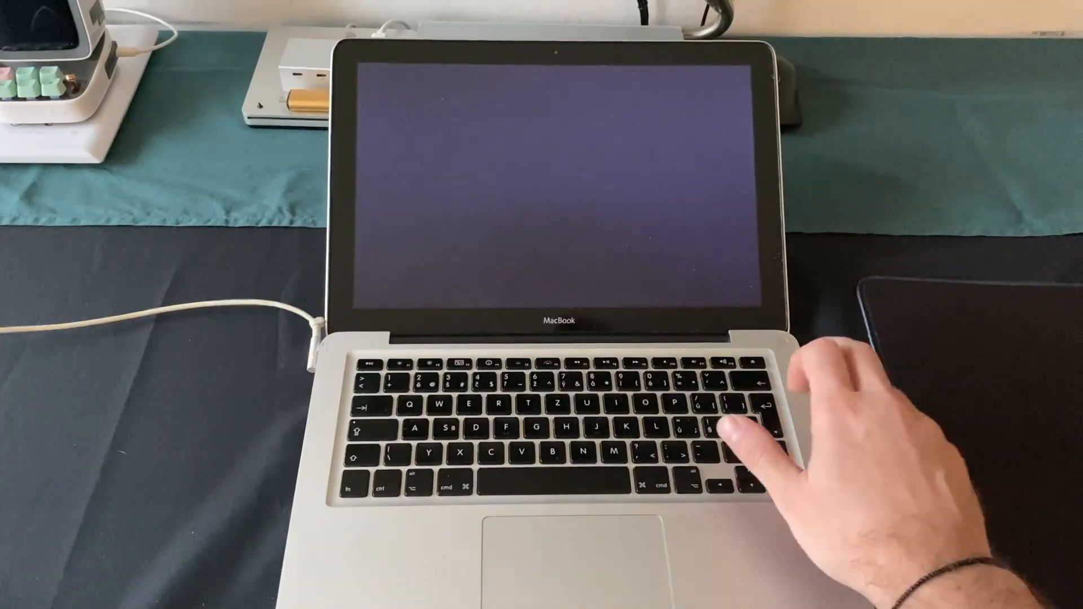
left_click(746, 414)
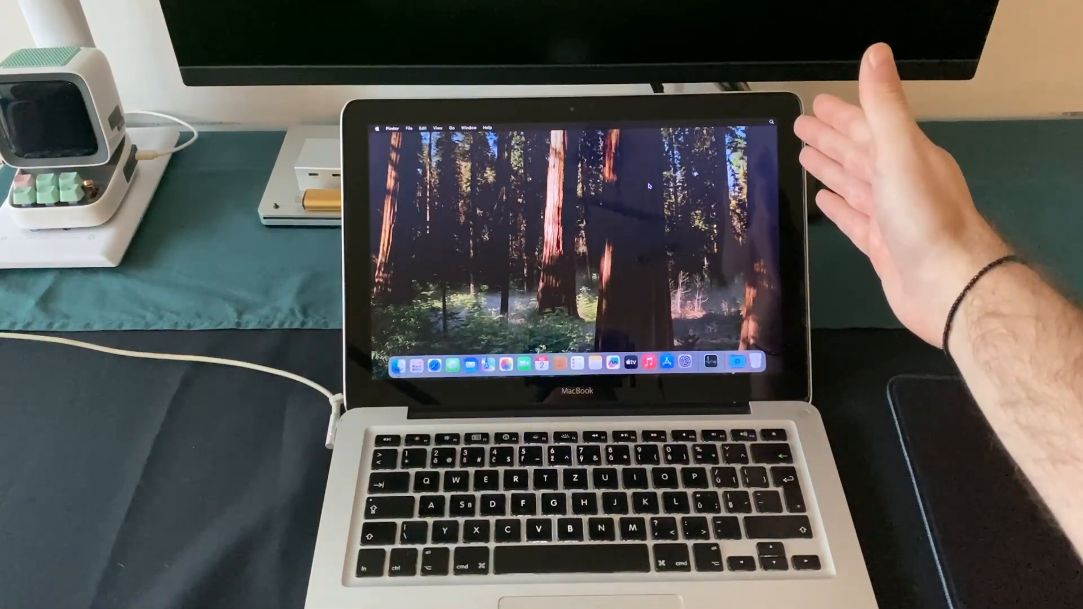
mouse_move(897, 311)
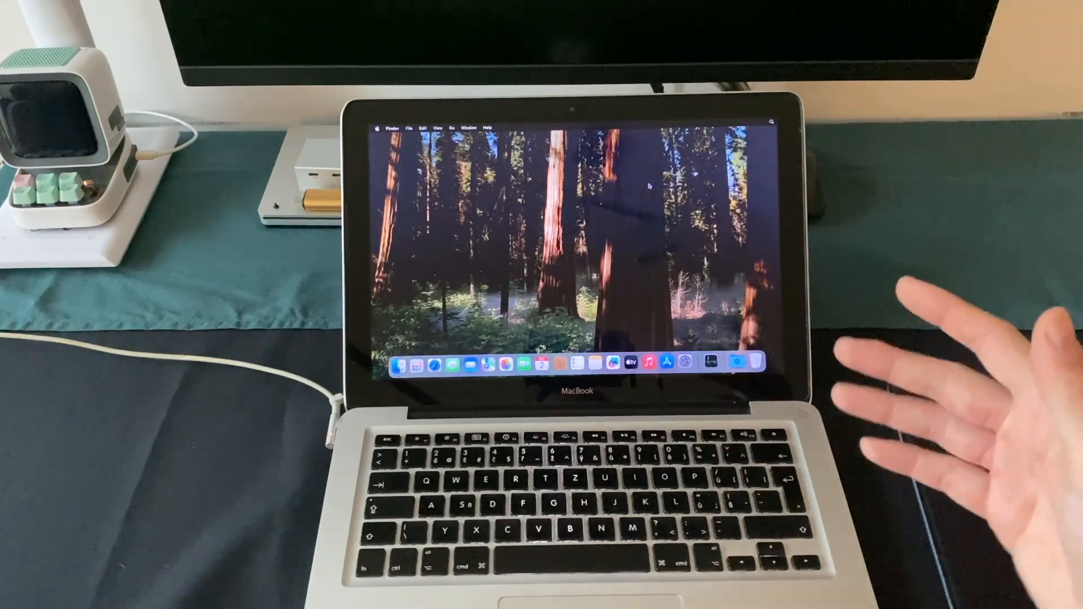